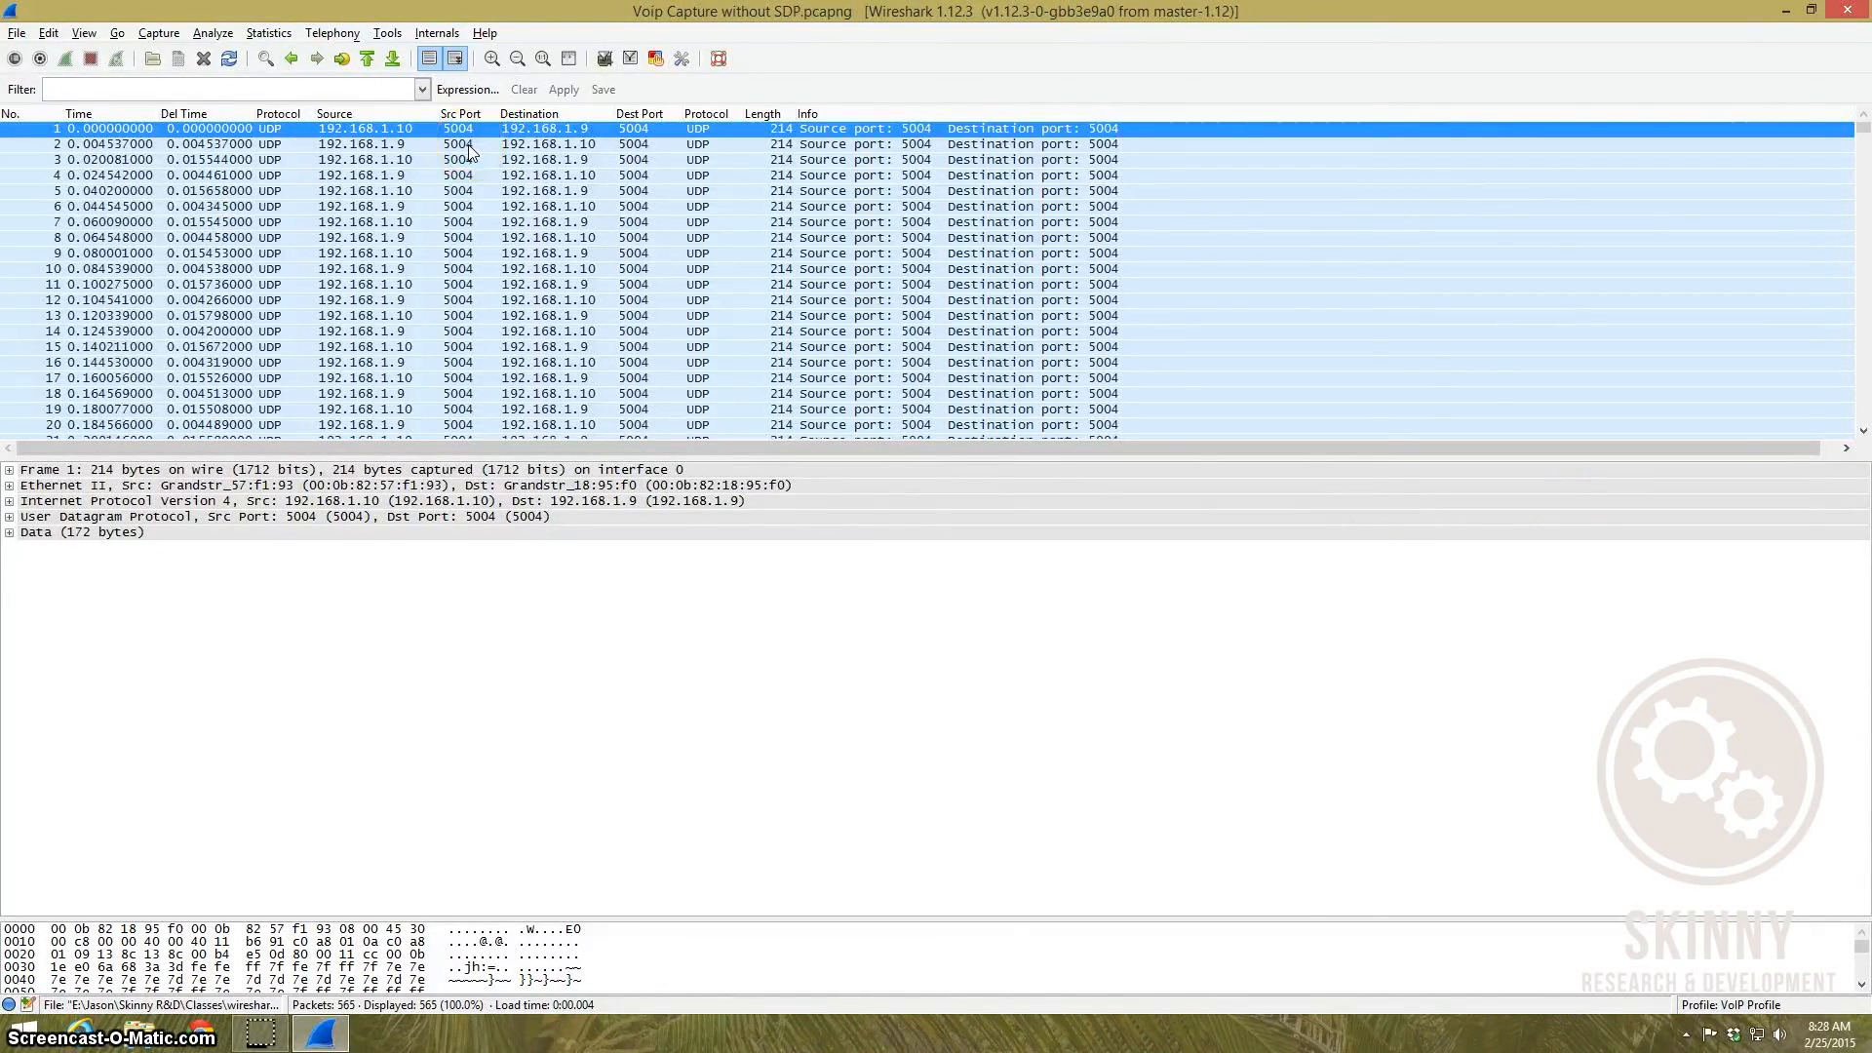
Step: Bring up Decode As for packet 2's UDP port 5004 traffic
{"action": "right_click", "coordinate": [468, 144]}
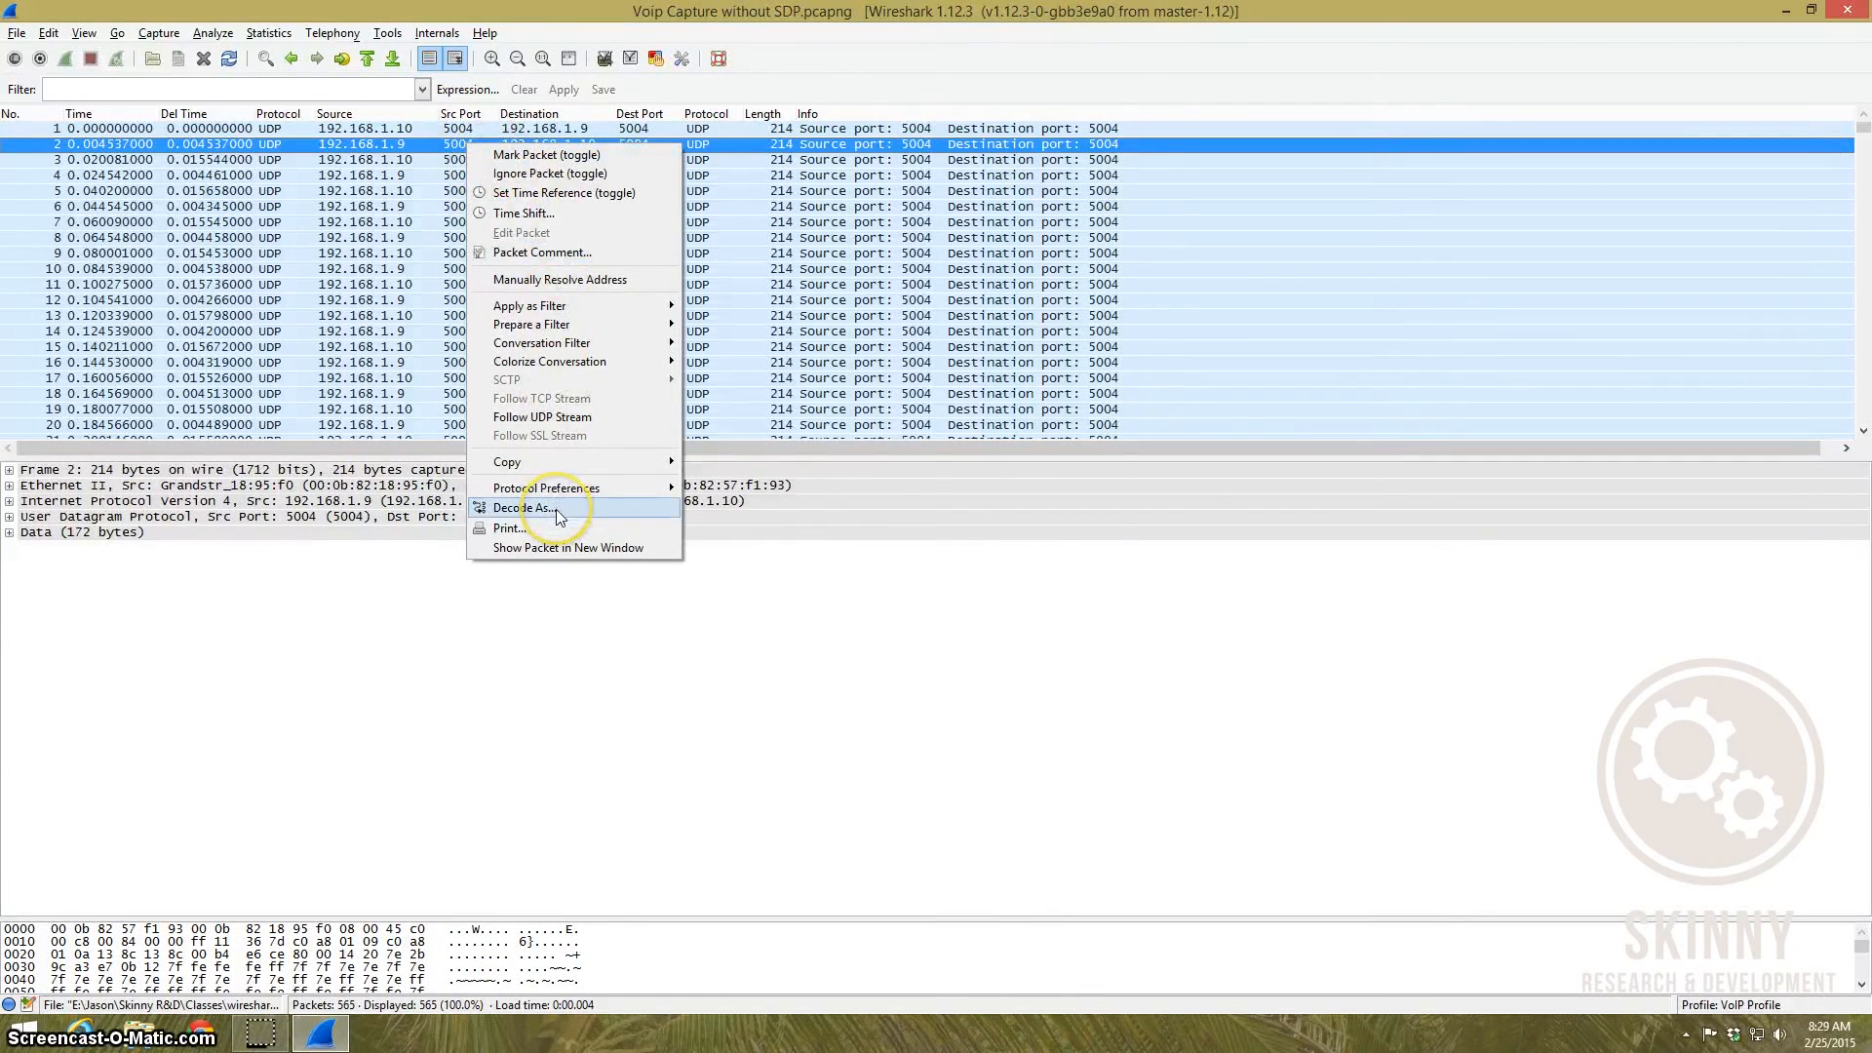
{"action": "mouse_move", "coordinate": [544, 519]}
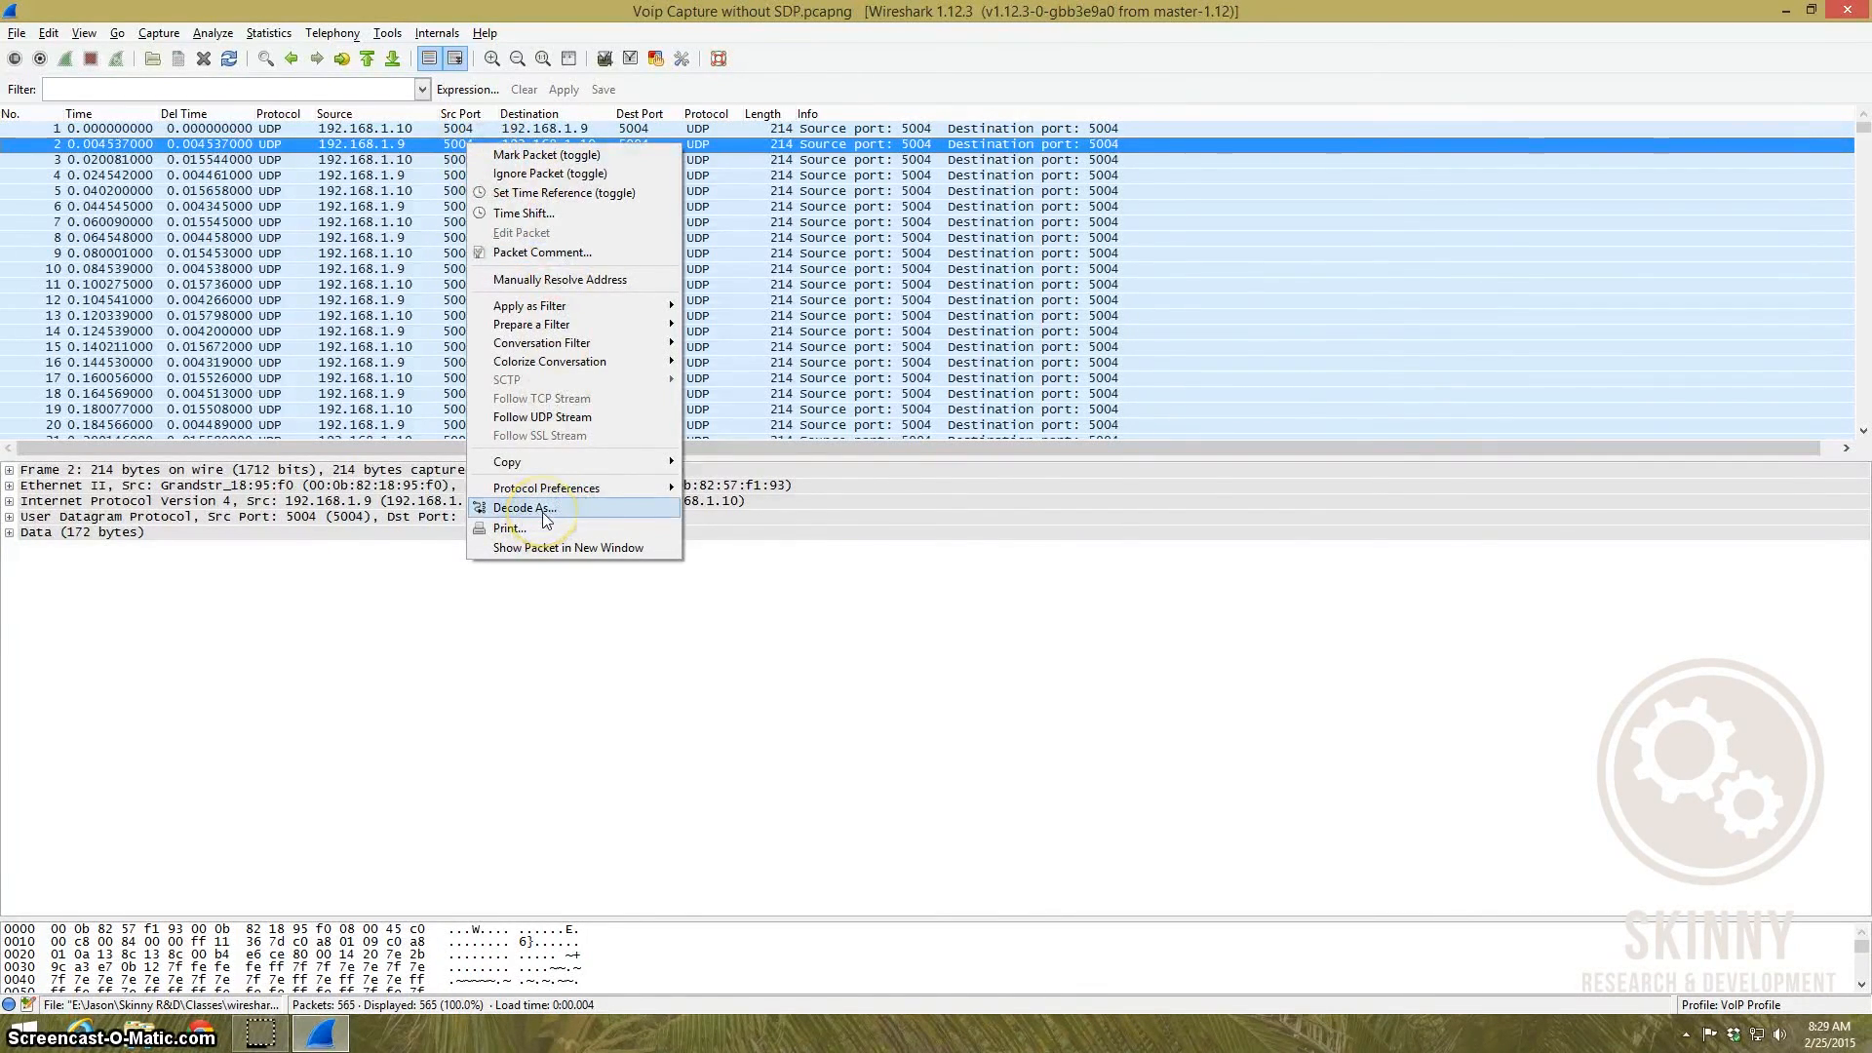
{"action": "left_click", "coordinate": [526, 507]}
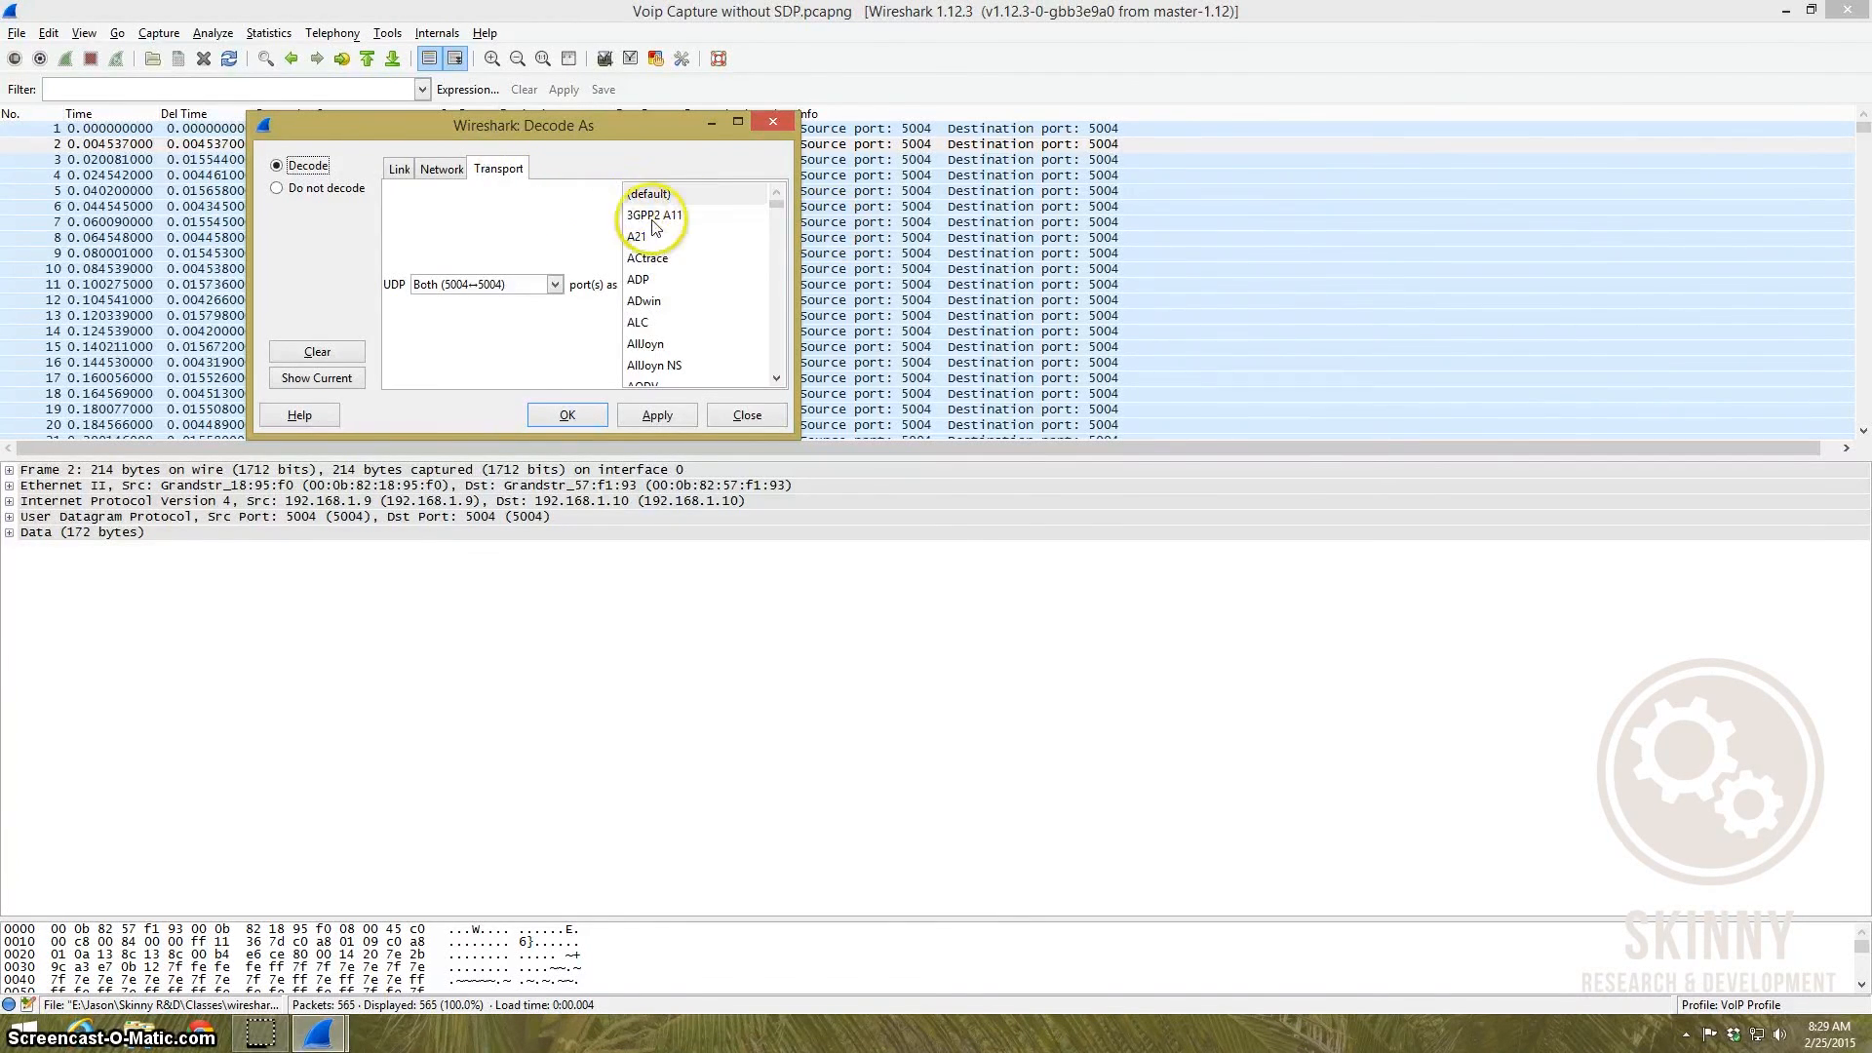
{"action": "mouse_move", "coordinate": [689, 226]}
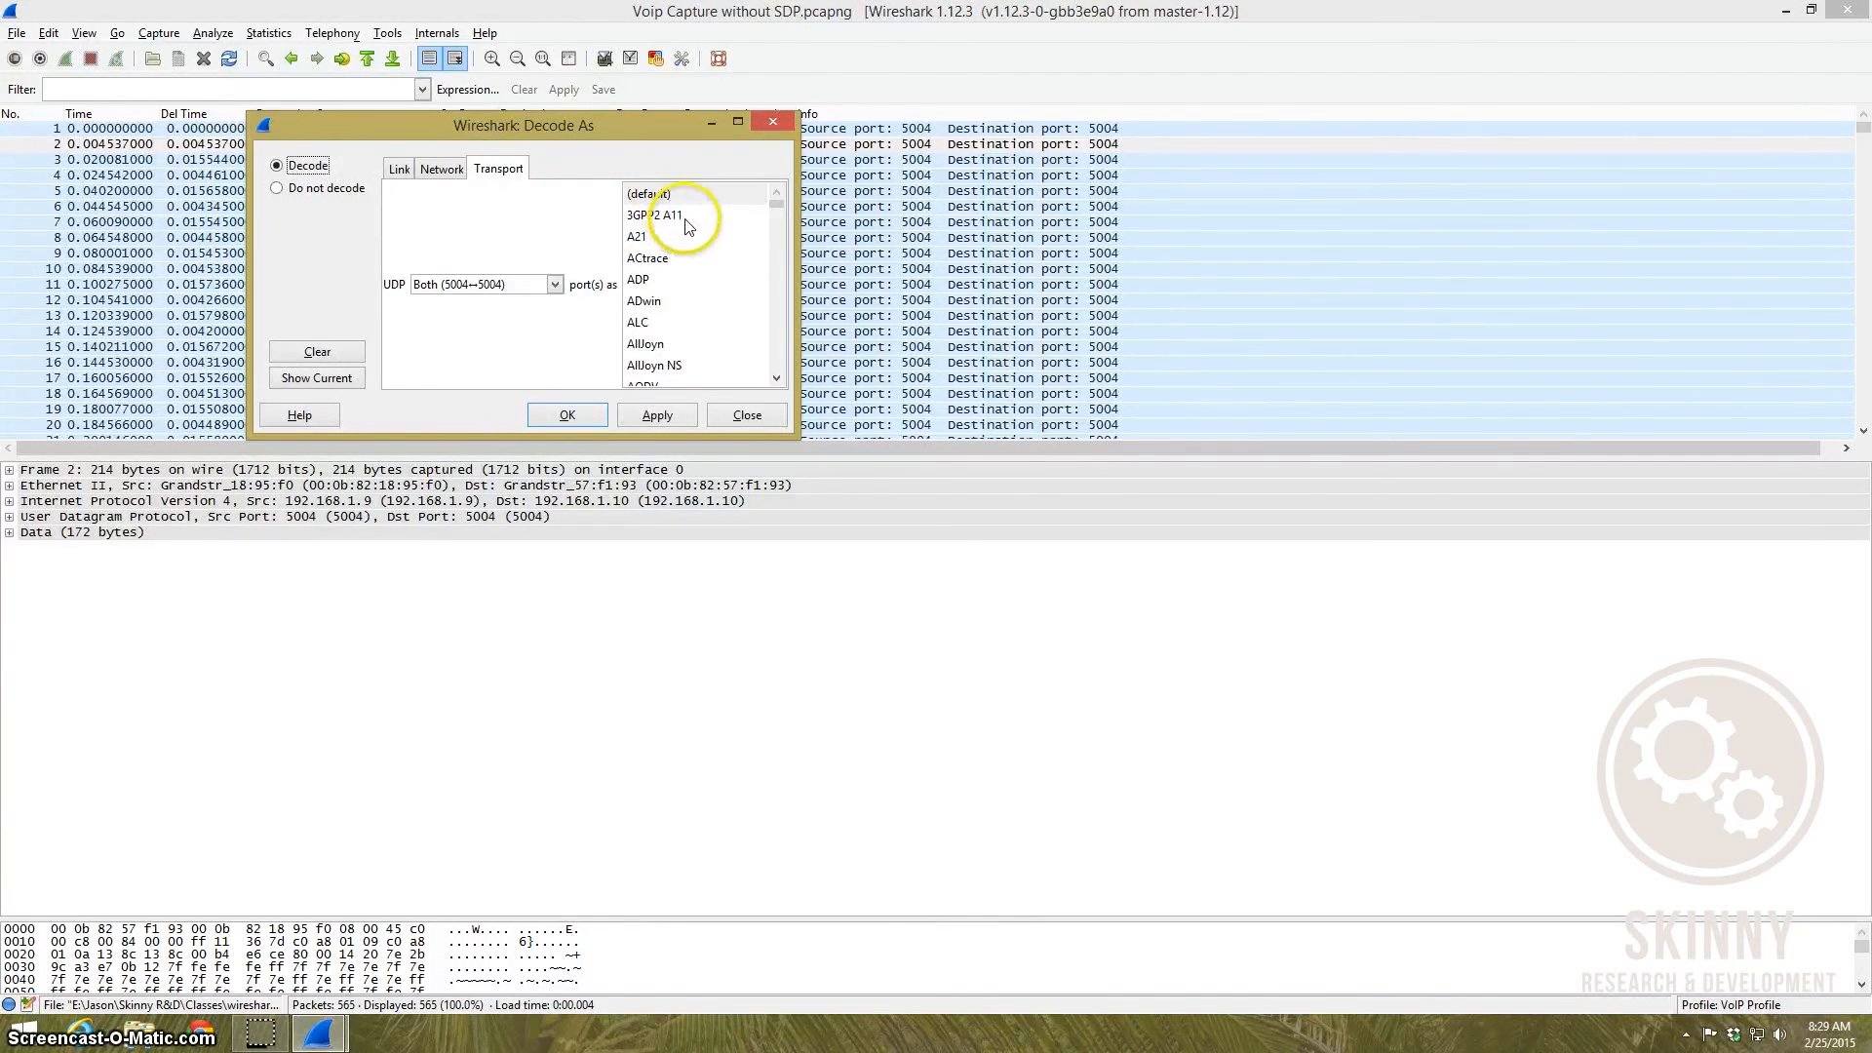
Step: Decode the port 5004 UDP traffic as RTP and confirm
{"action": "left_click", "coordinate": [655, 214]}
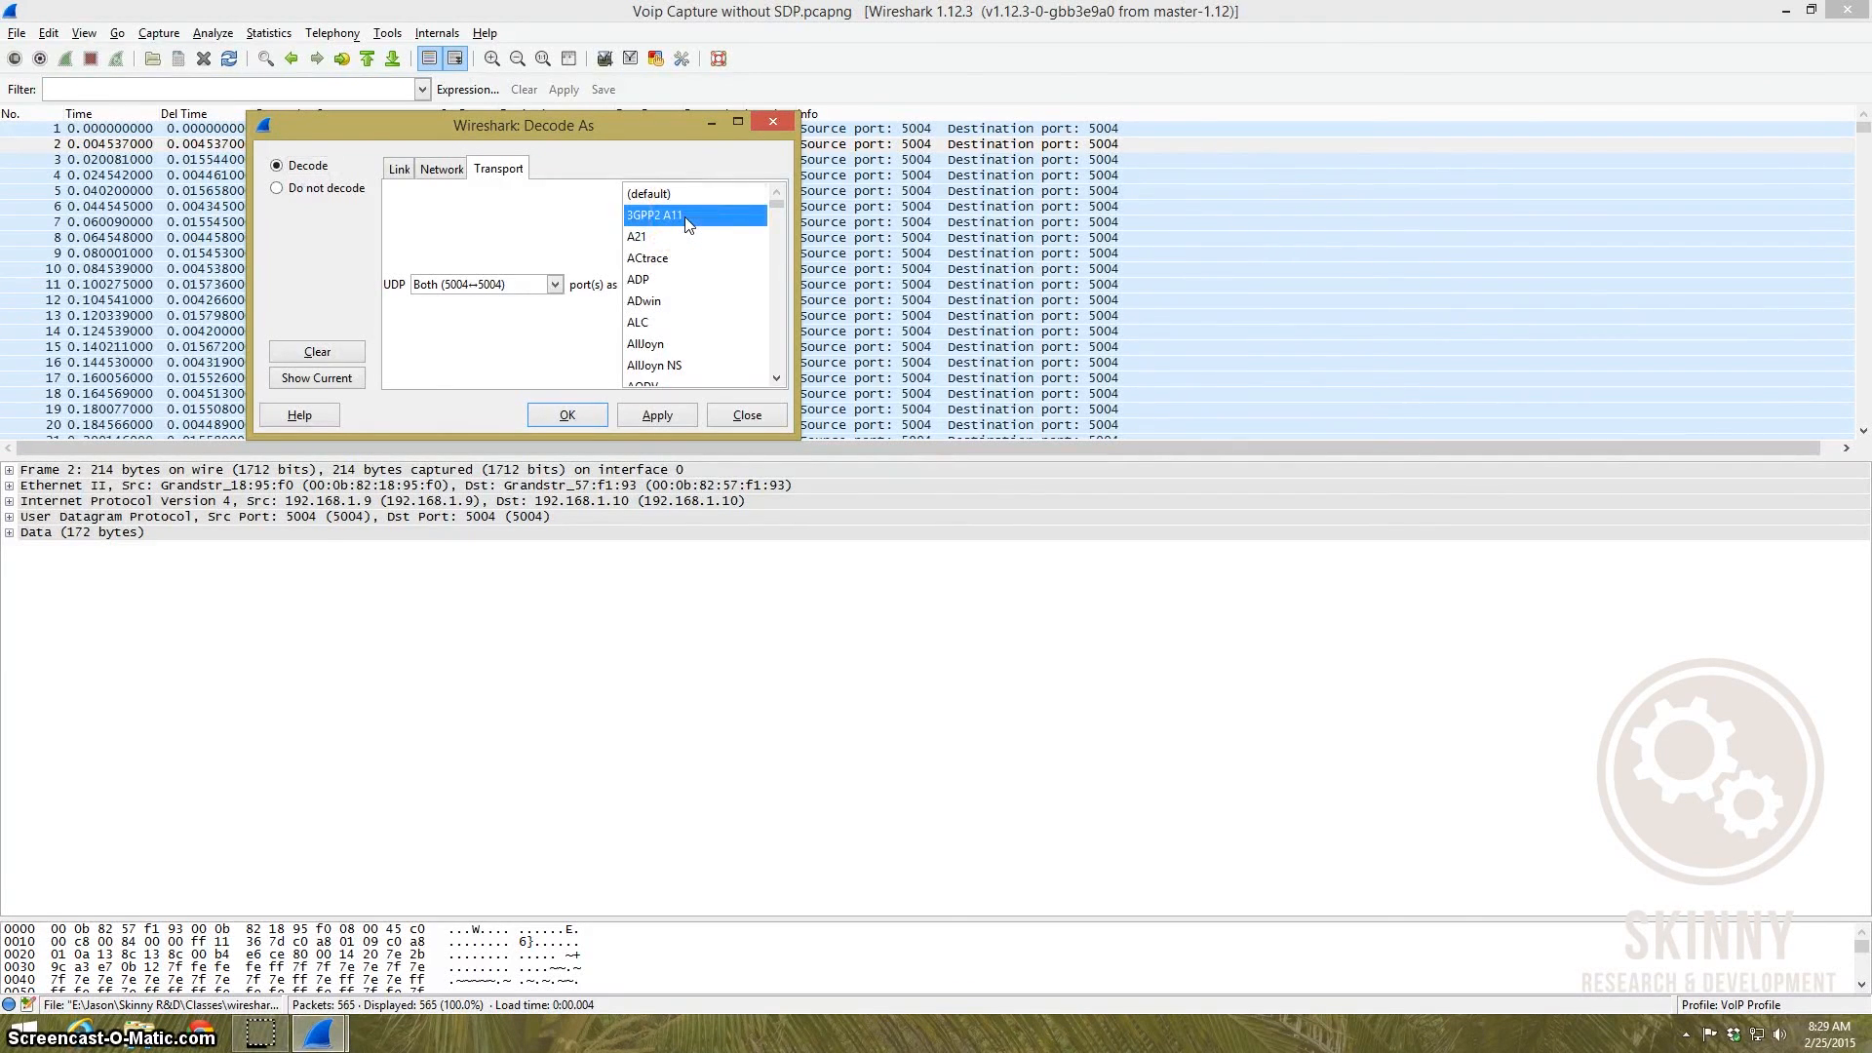
{"action": "type", "text": "rtp"}
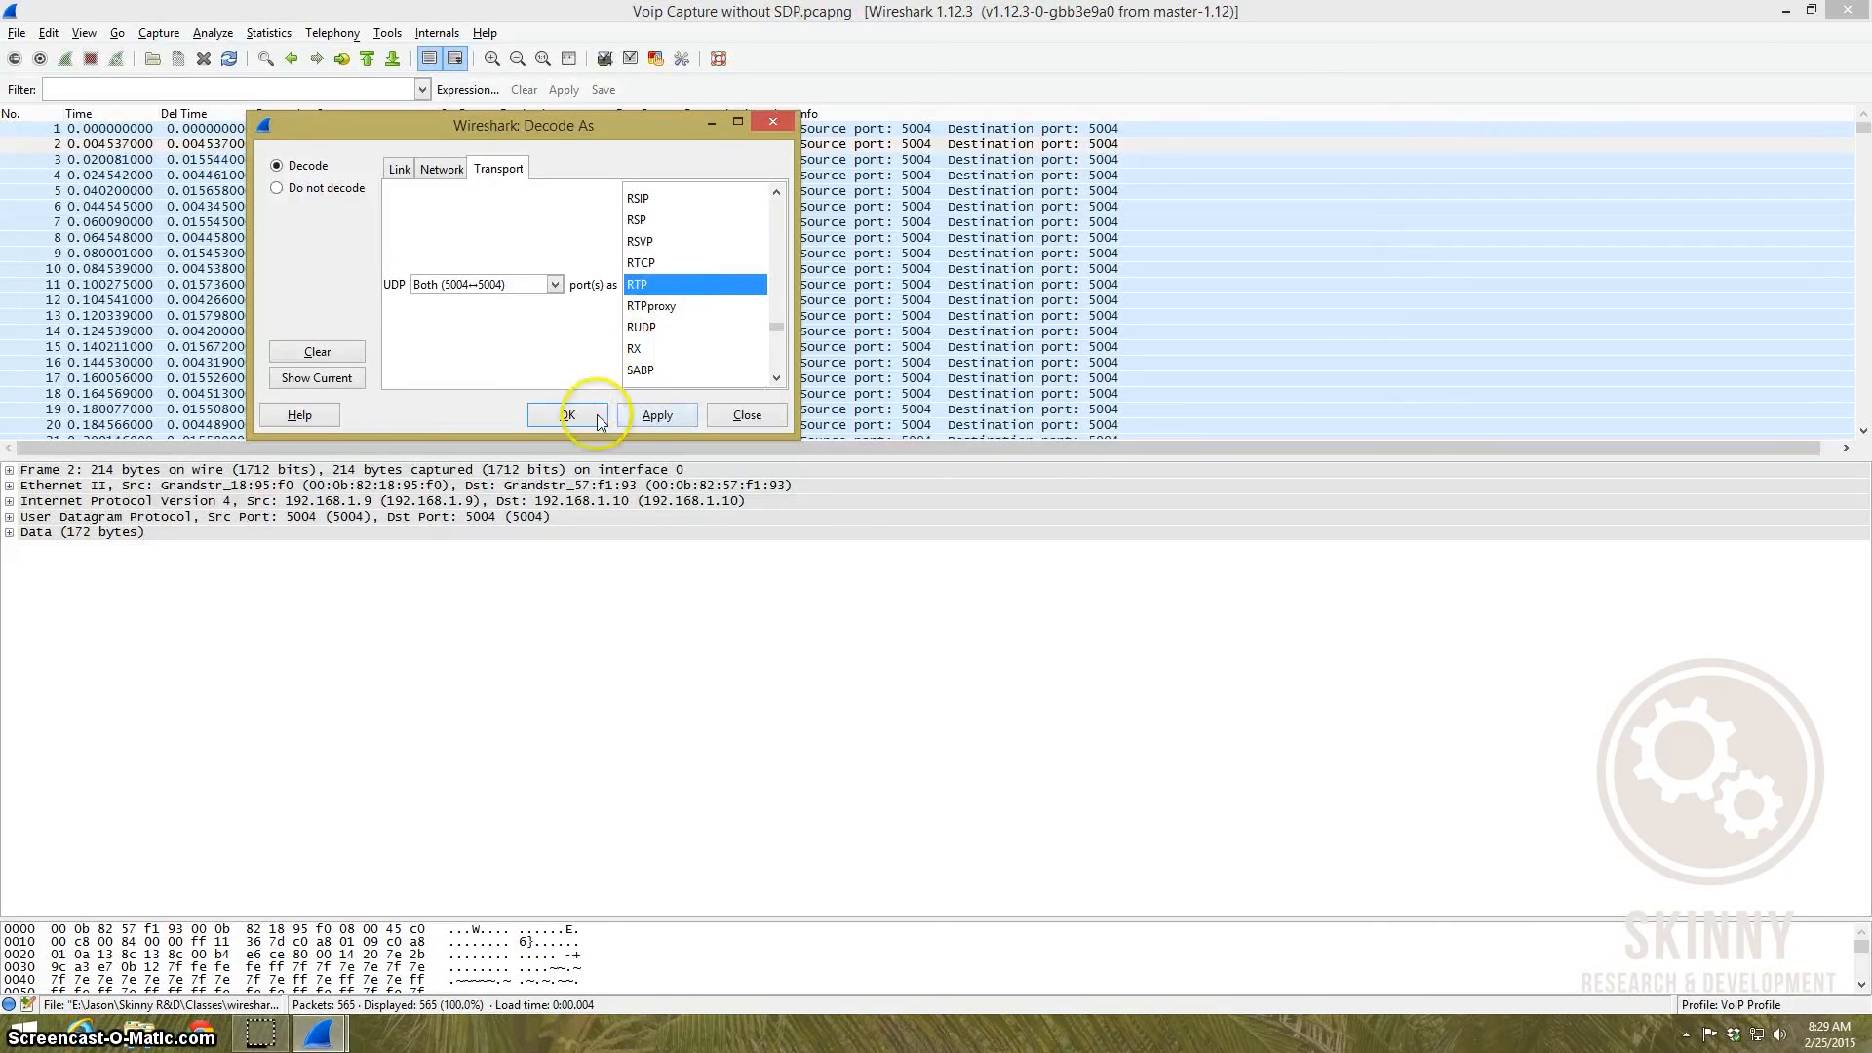
{"action": "left_click", "coordinate": [570, 413]}
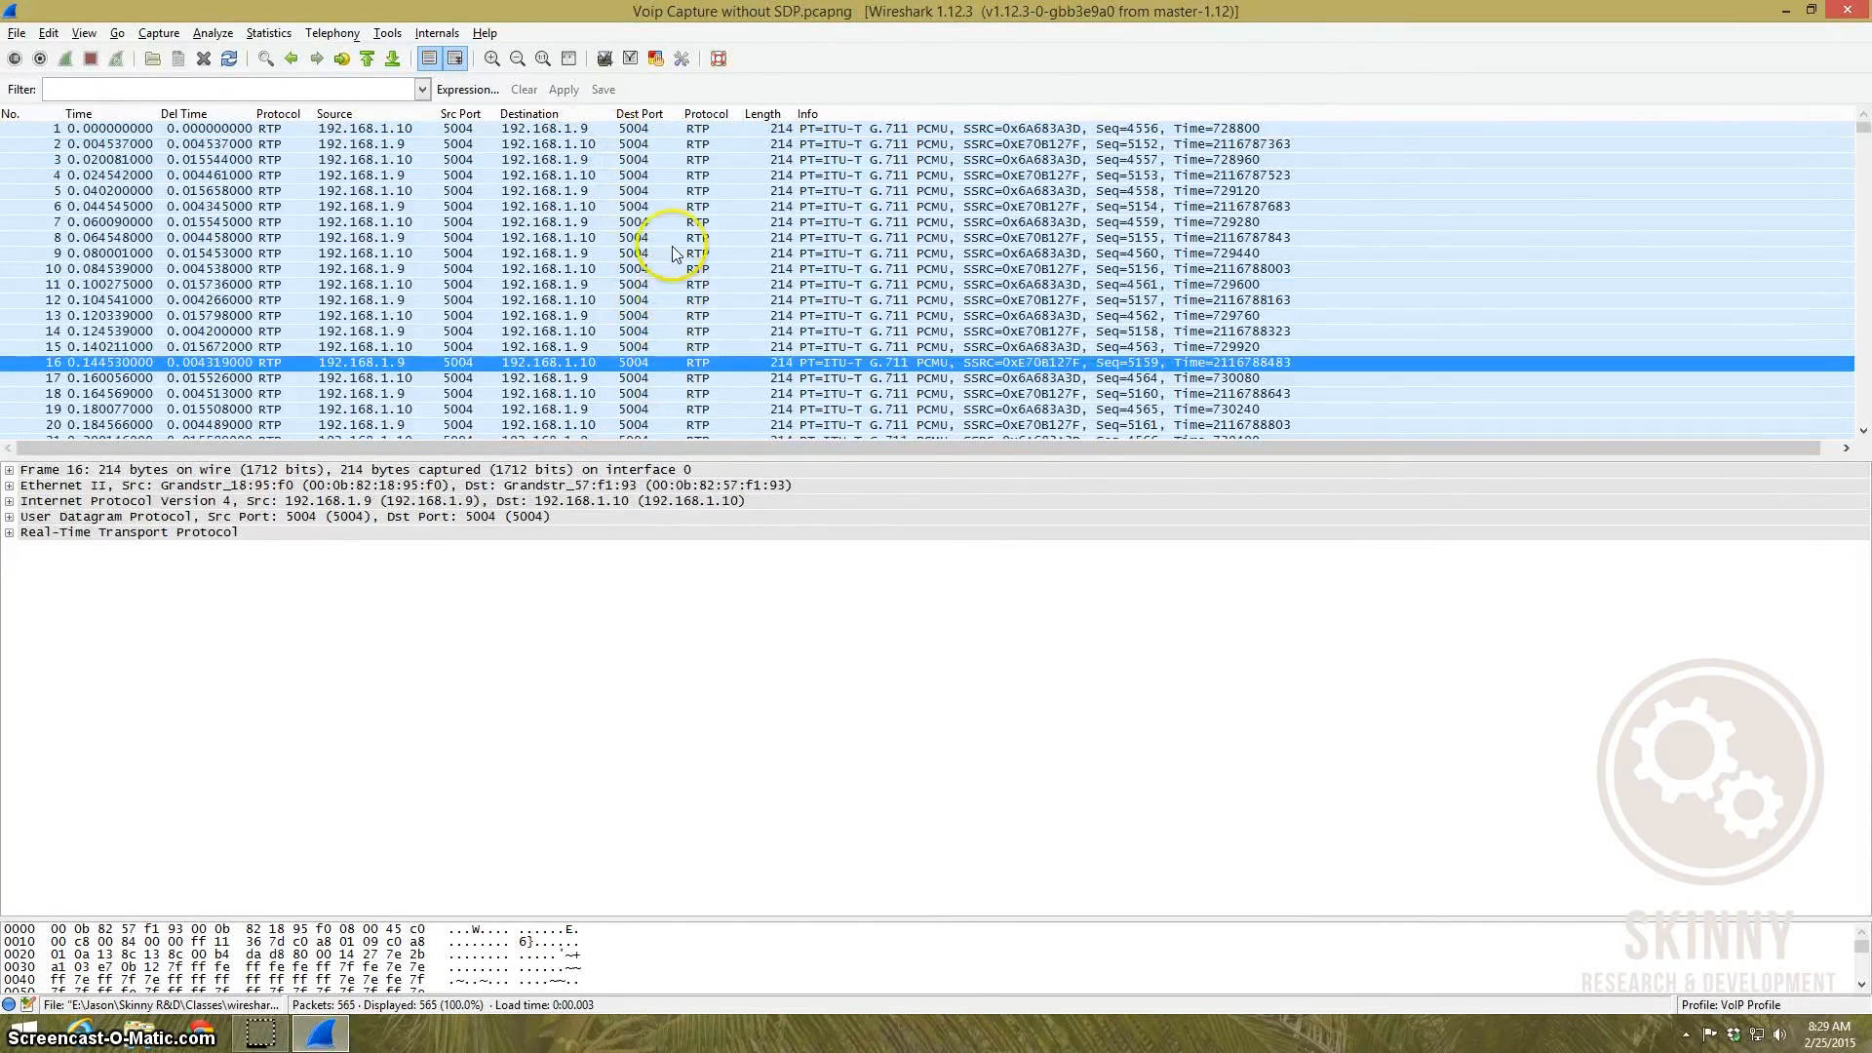
Step: Check Telephony VoIP Calls, find 0 calls detected, and dismiss the empty list
{"action": "left_click", "coordinate": [332, 31]}
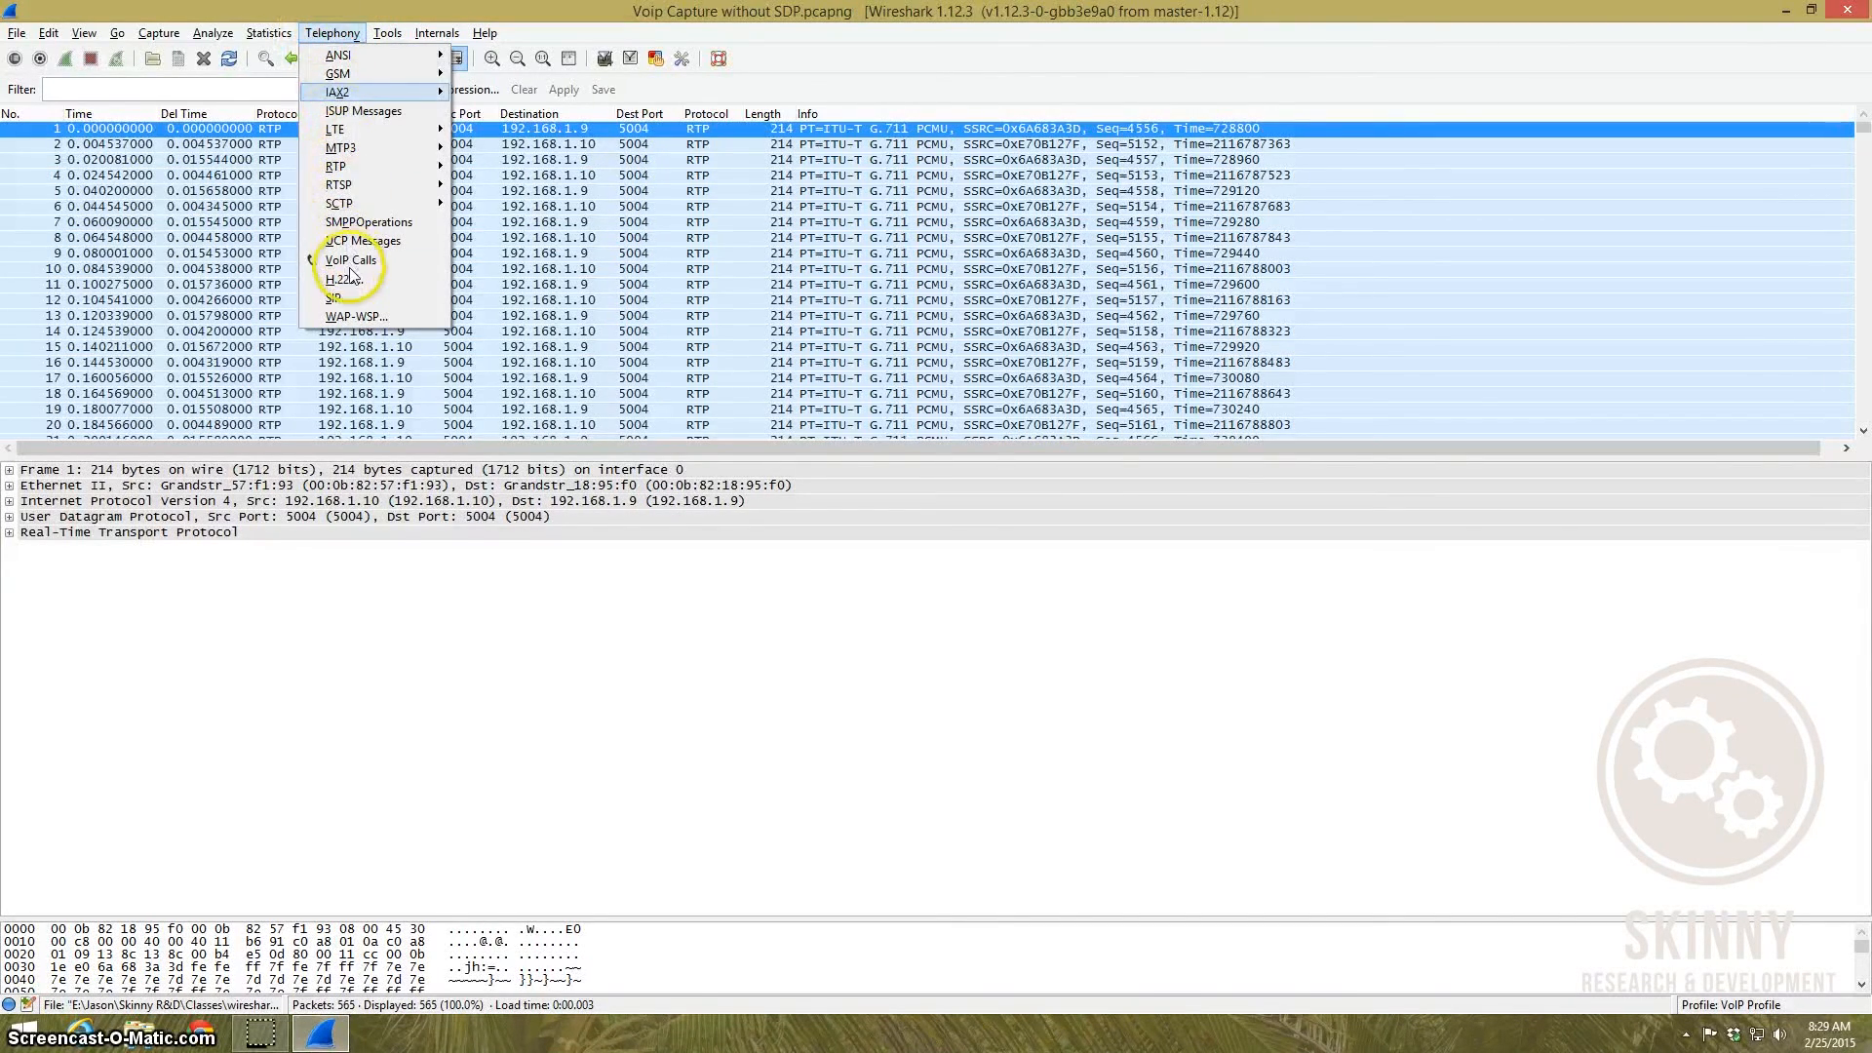
{"action": "left_click", "coordinate": [349, 261]}
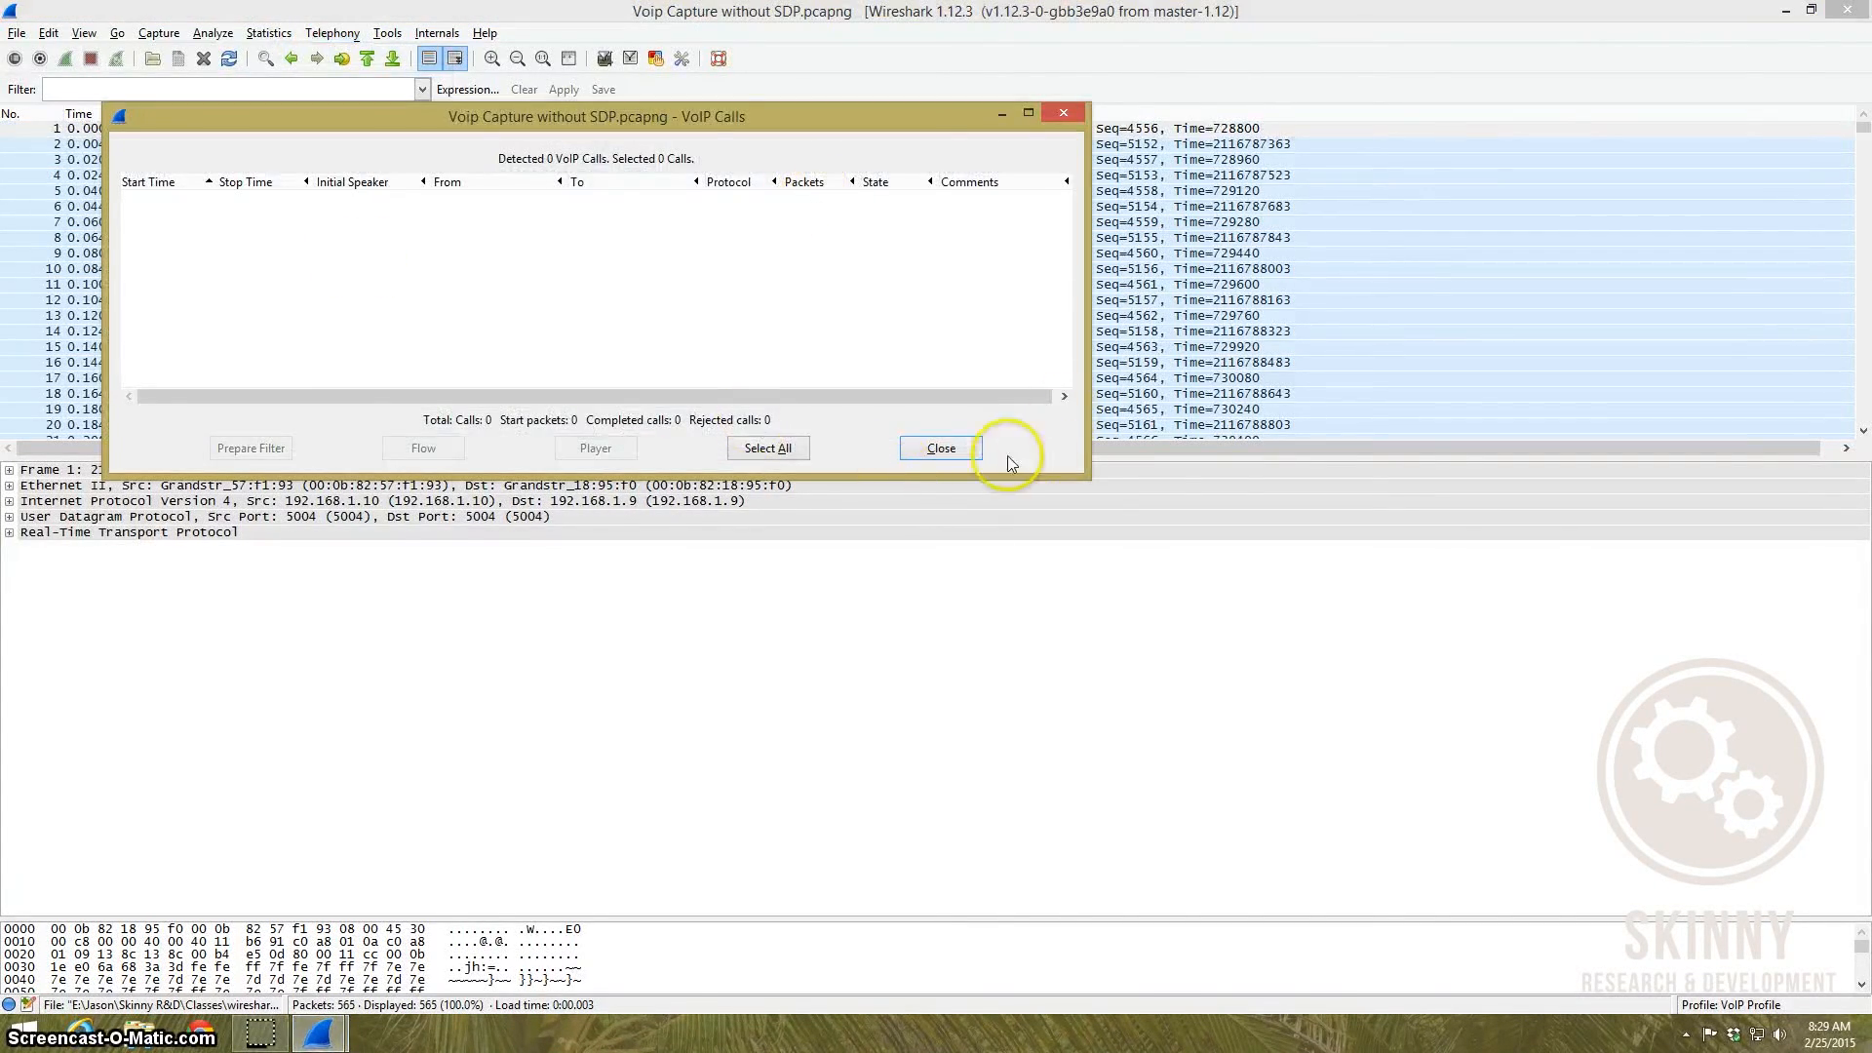
{"action": "left_click", "coordinate": [940, 449]}
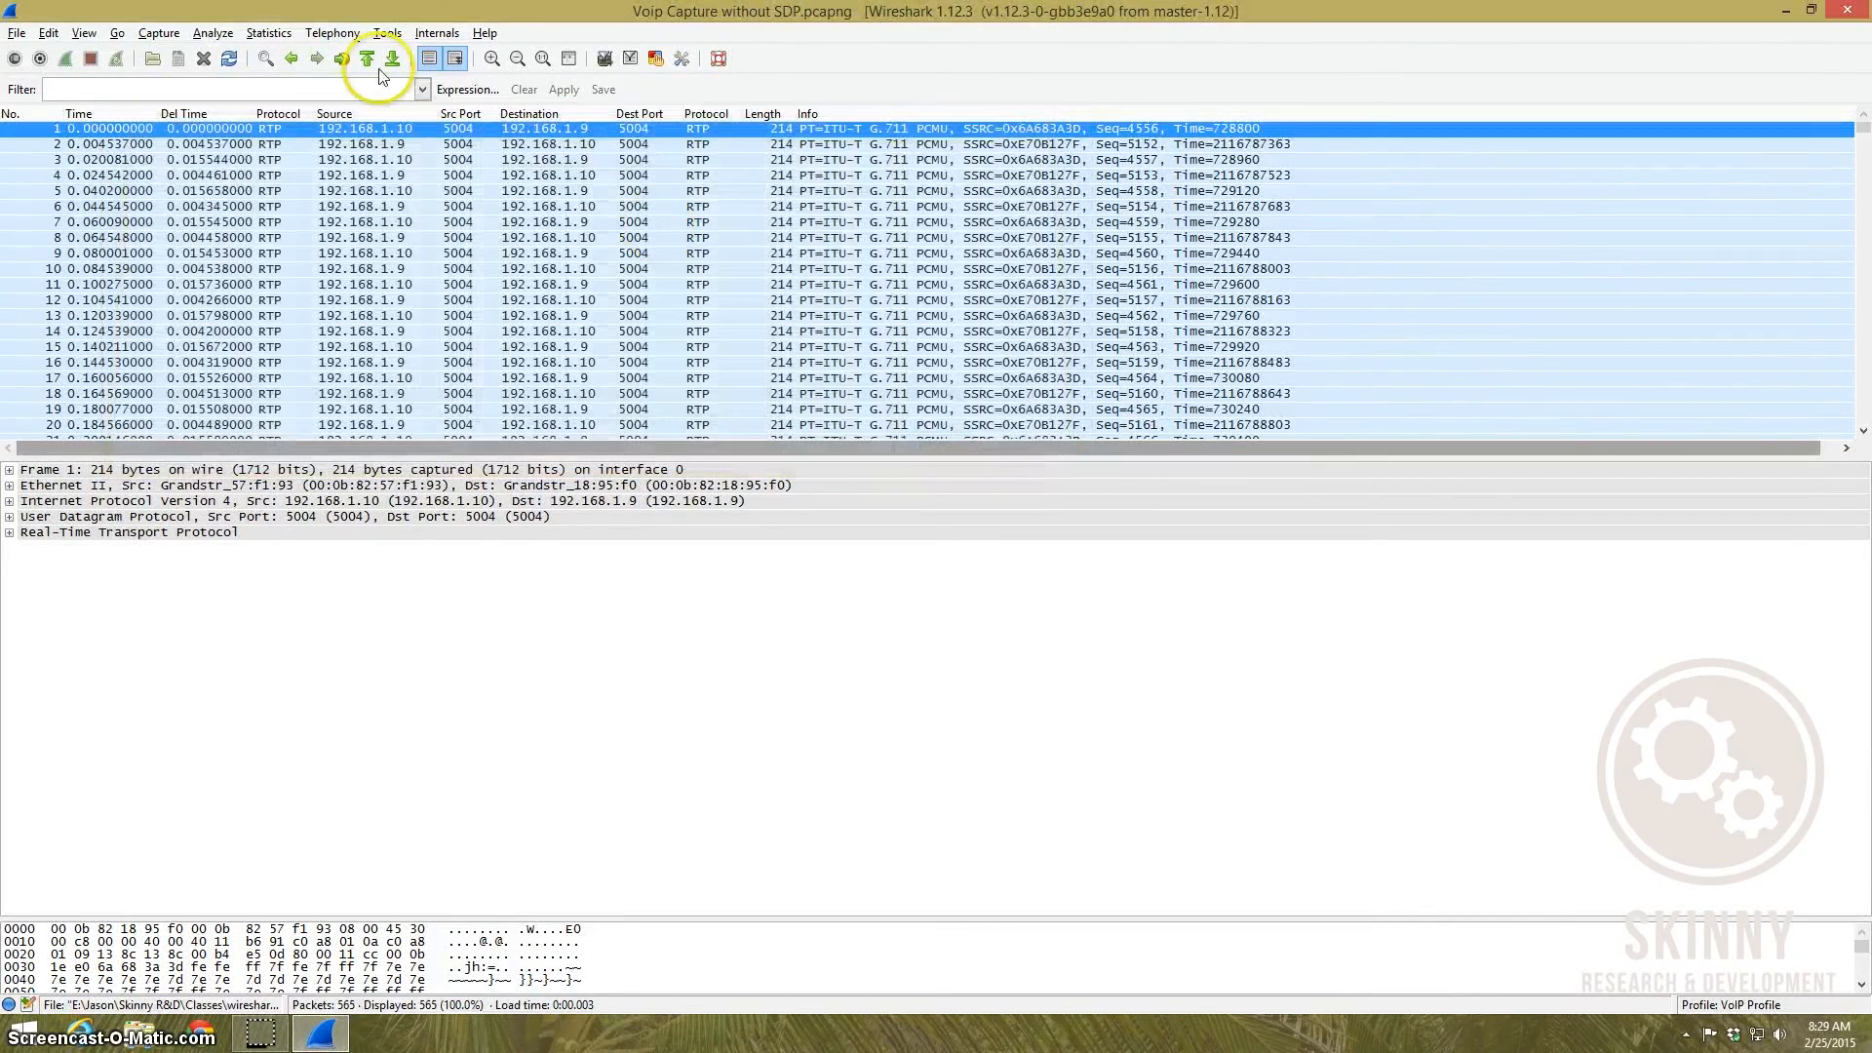
{"action": "left_click", "coordinate": [331, 31]}
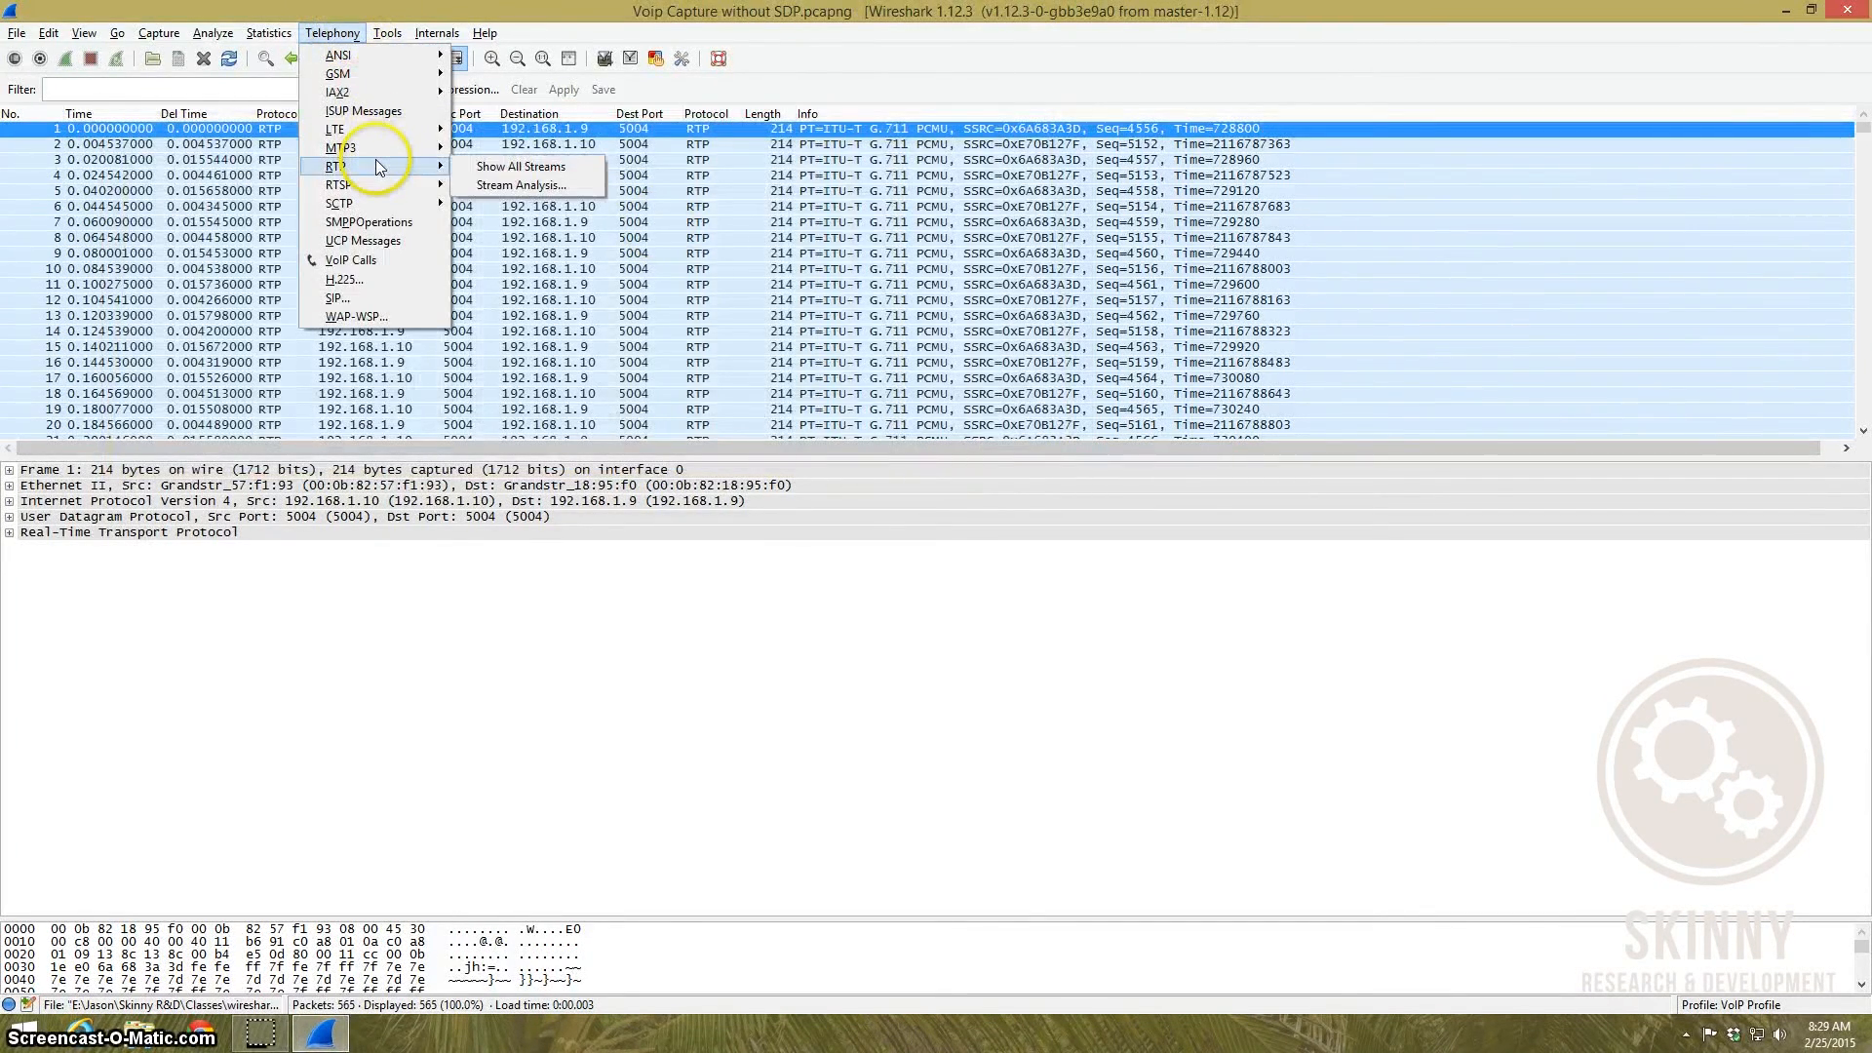
Step: Show all RTP streams and analyse the 192.168.1.10 stream paired with its 192.168.1.9 reverse
{"action": "left_click", "coordinate": [519, 166]}
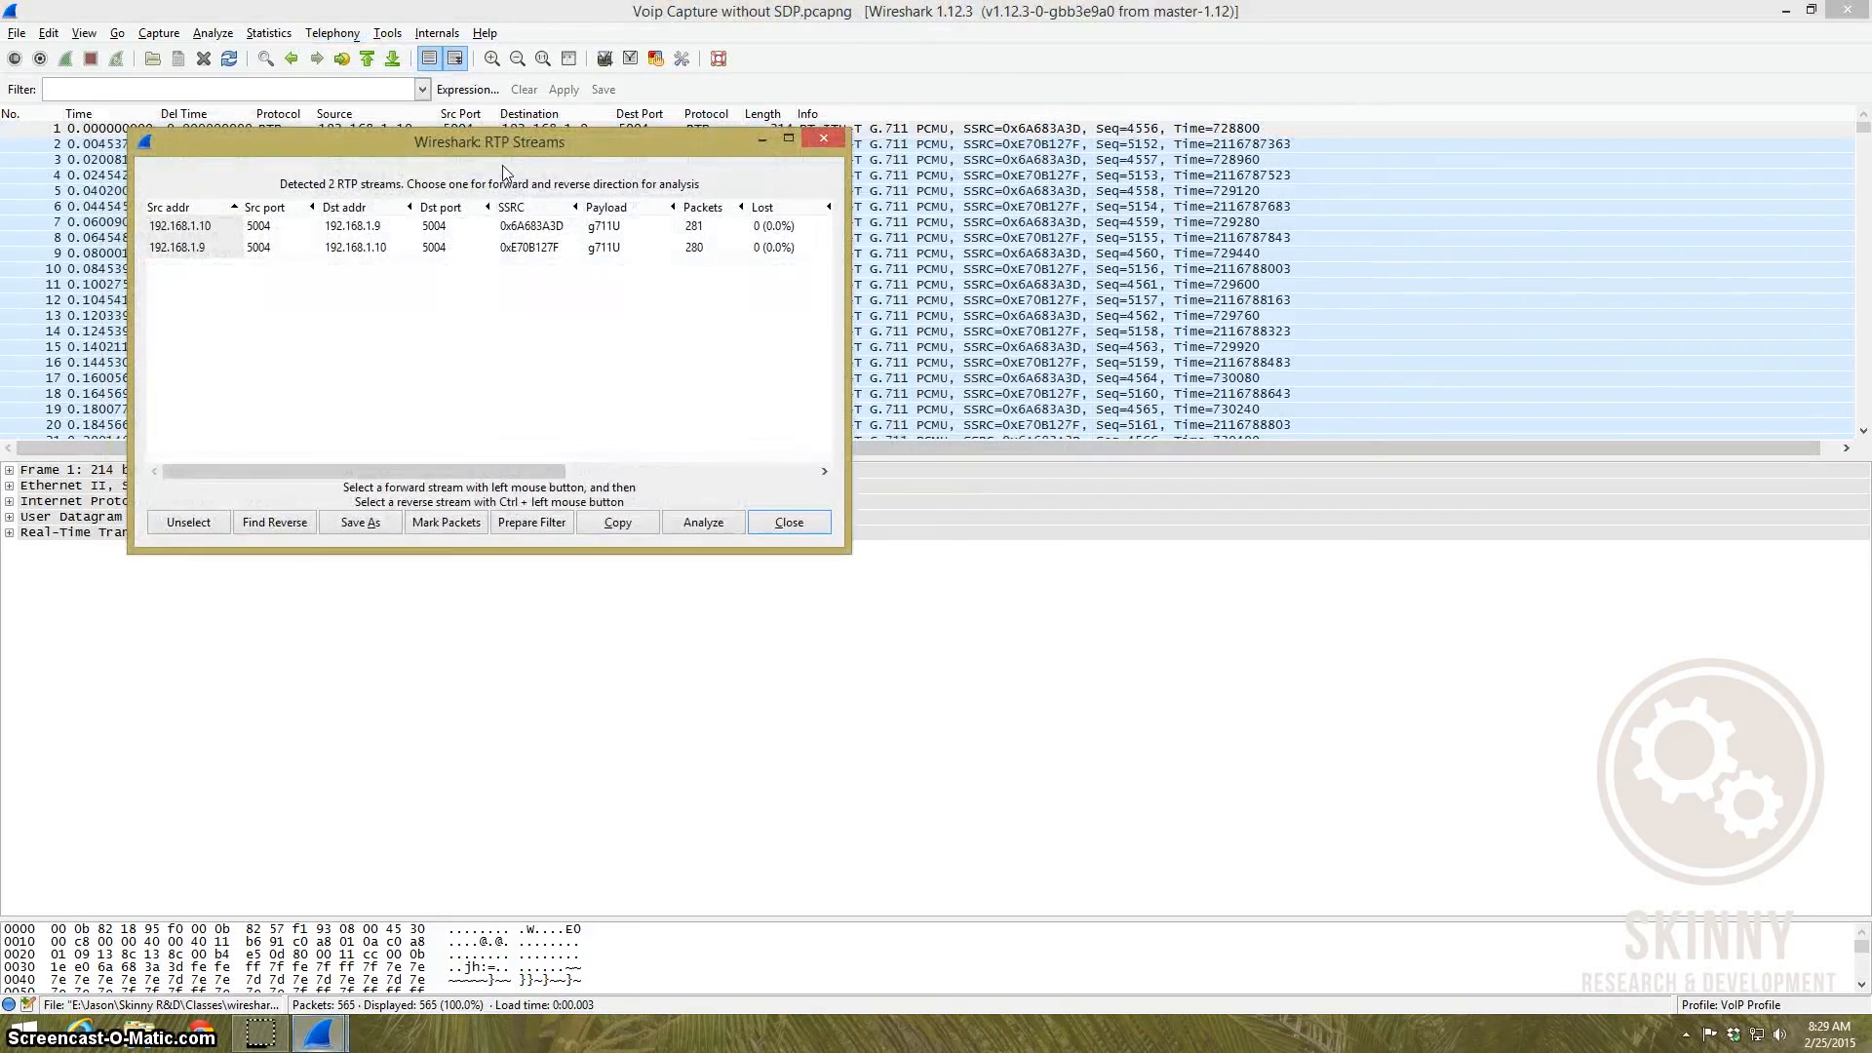
{"action": "left_click", "coordinate": [418, 226]}
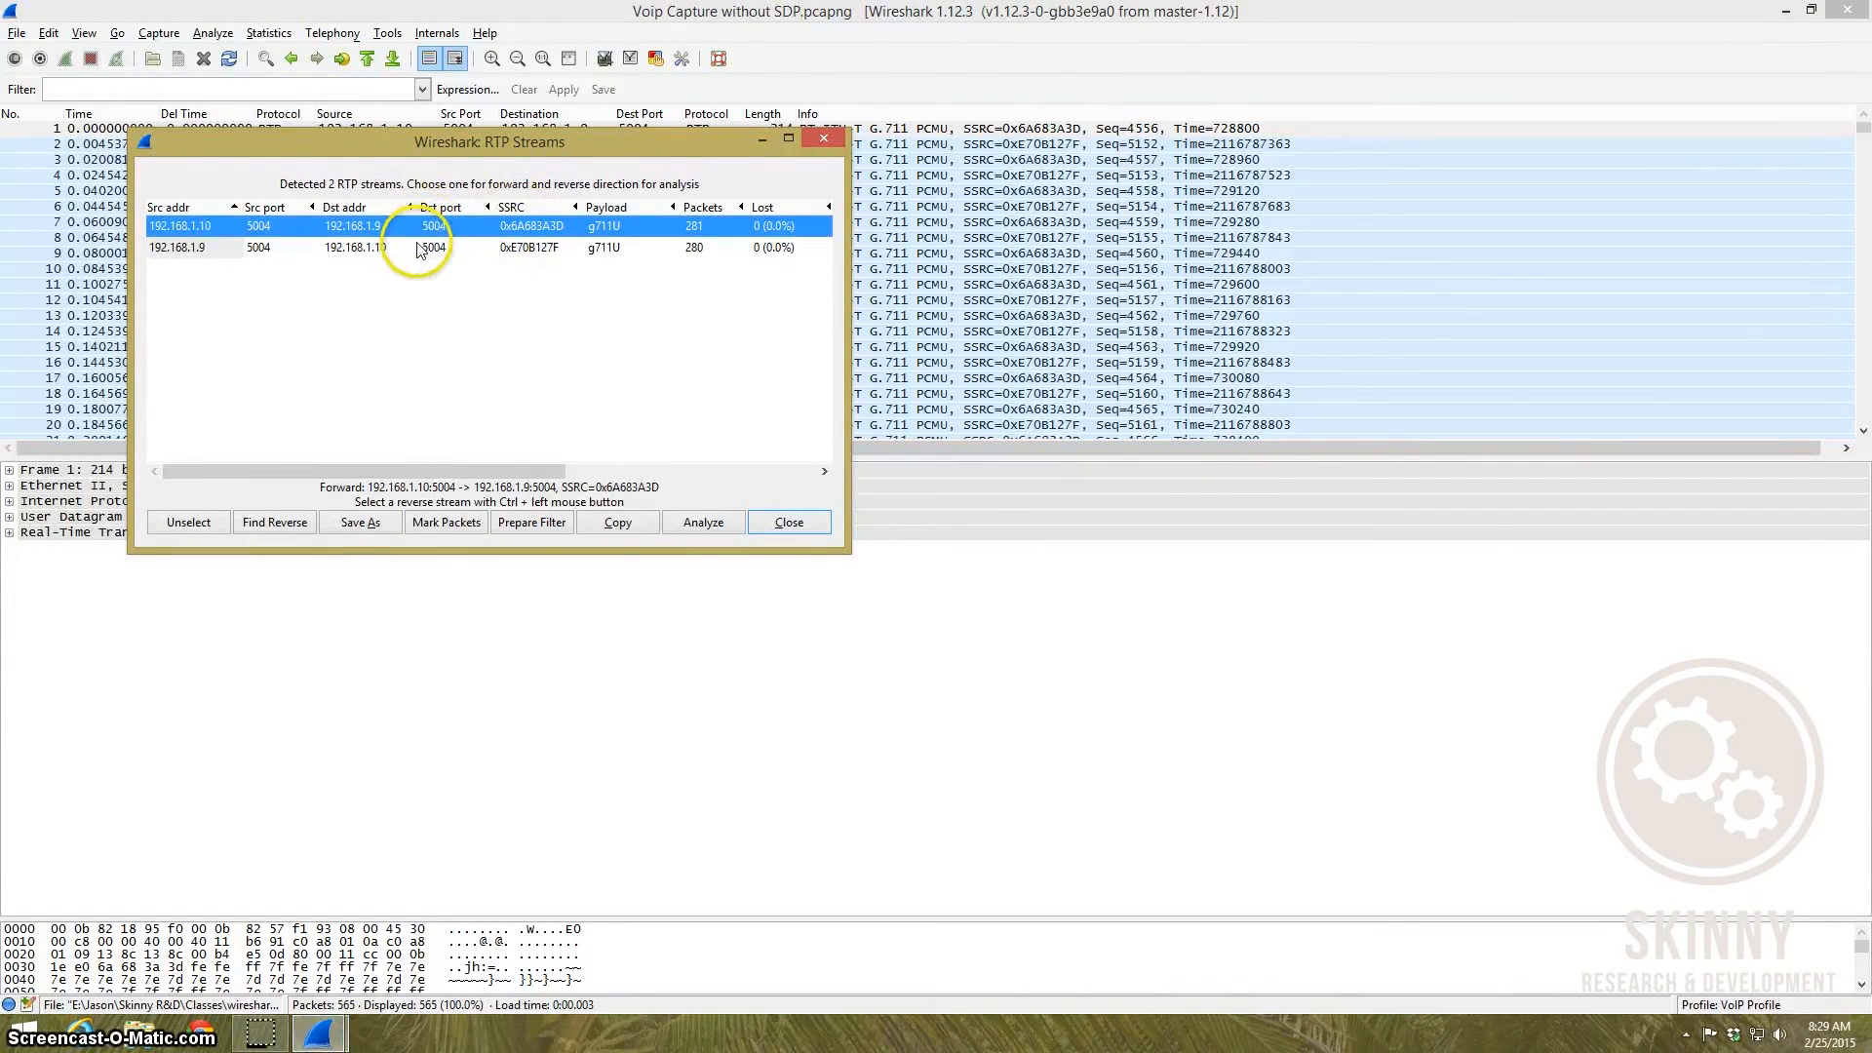
{"action": "left_click", "coordinate": [411, 248]}
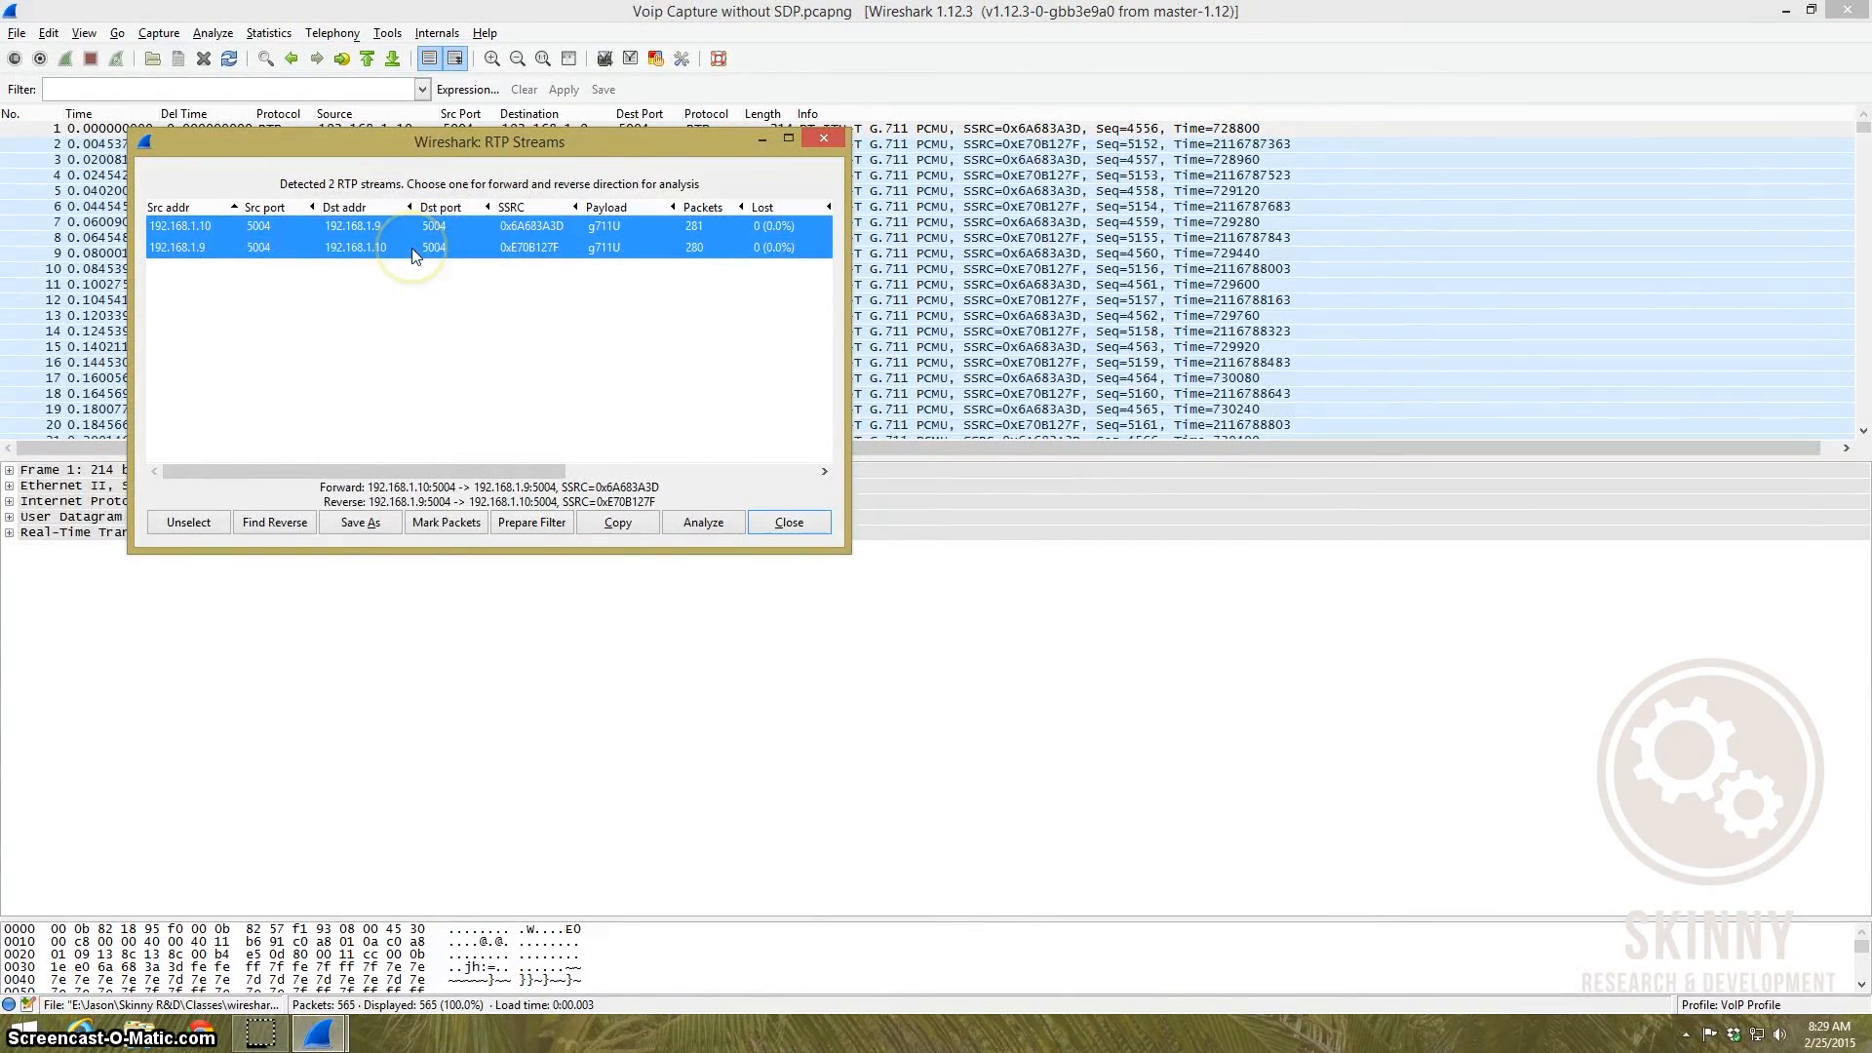
{"action": "left_click", "coordinate": [702, 523]}
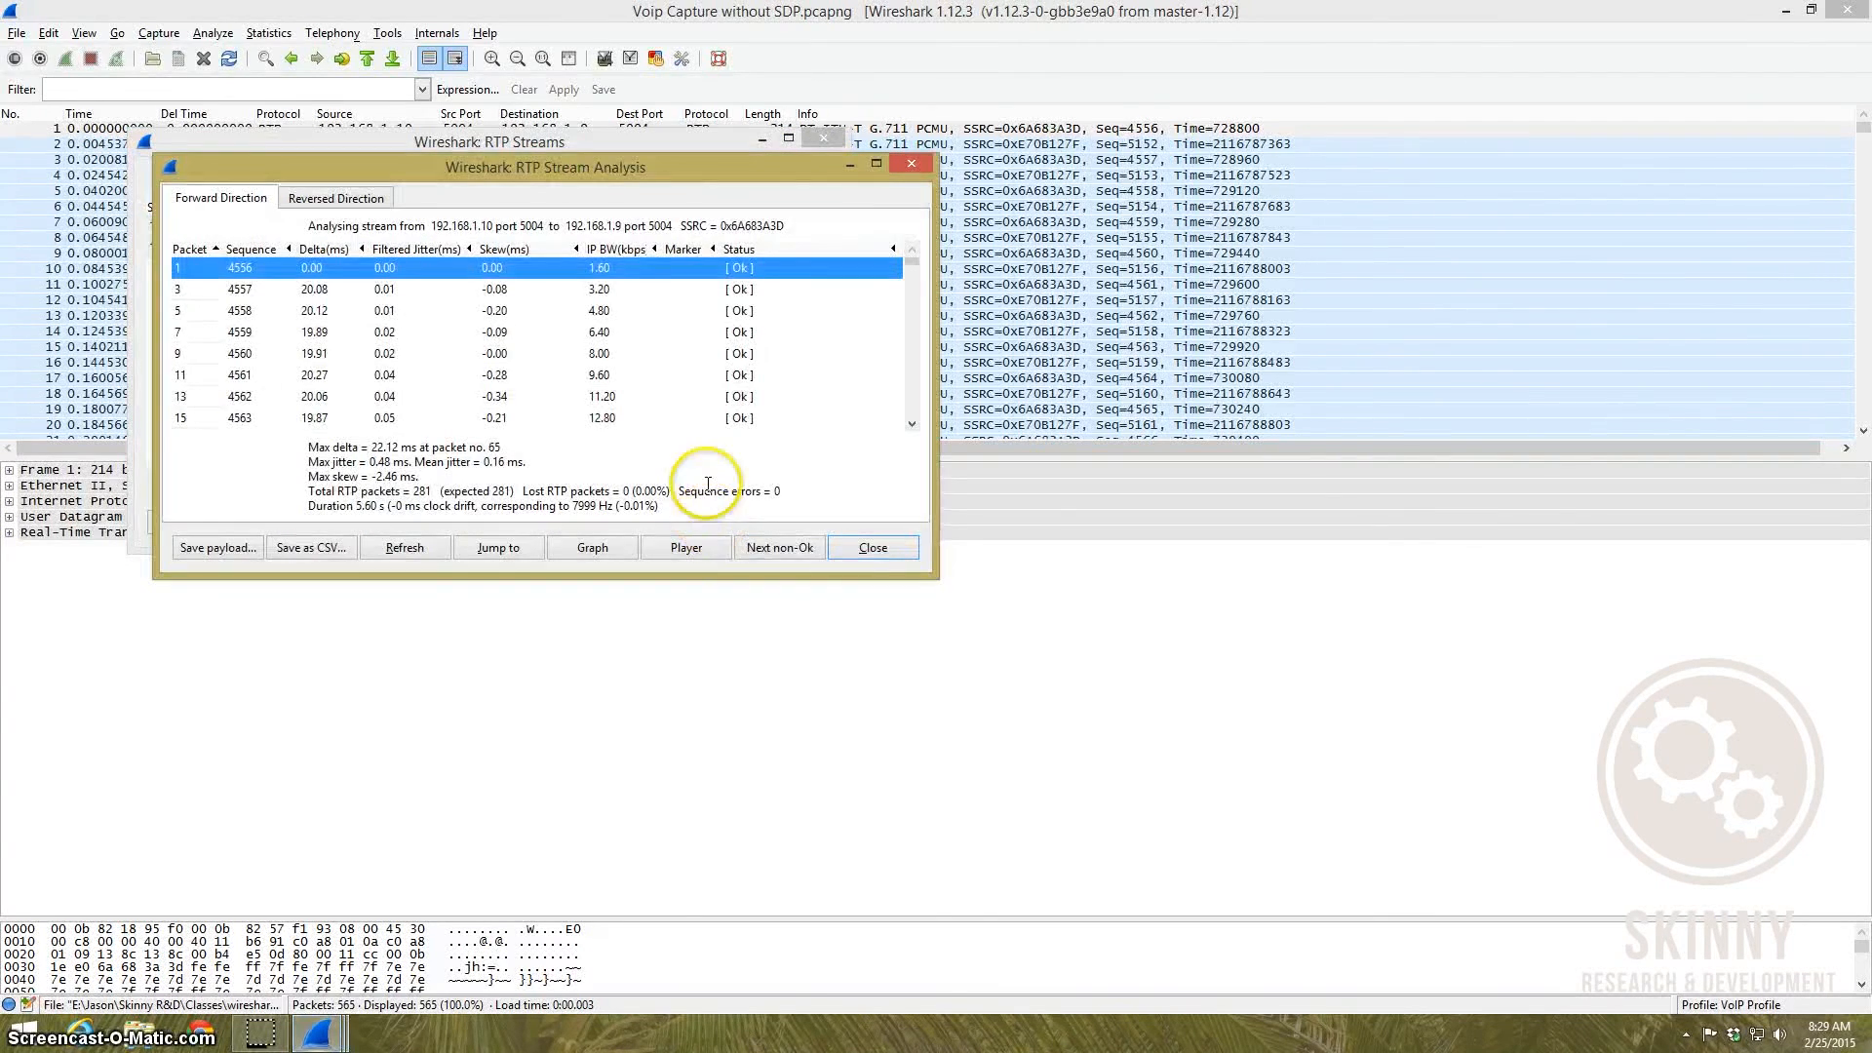
Step: Launch the RTP Player from Stream Analysis to decode both streams' audio
{"action": "left_click", "coordinate": [687, 546]}
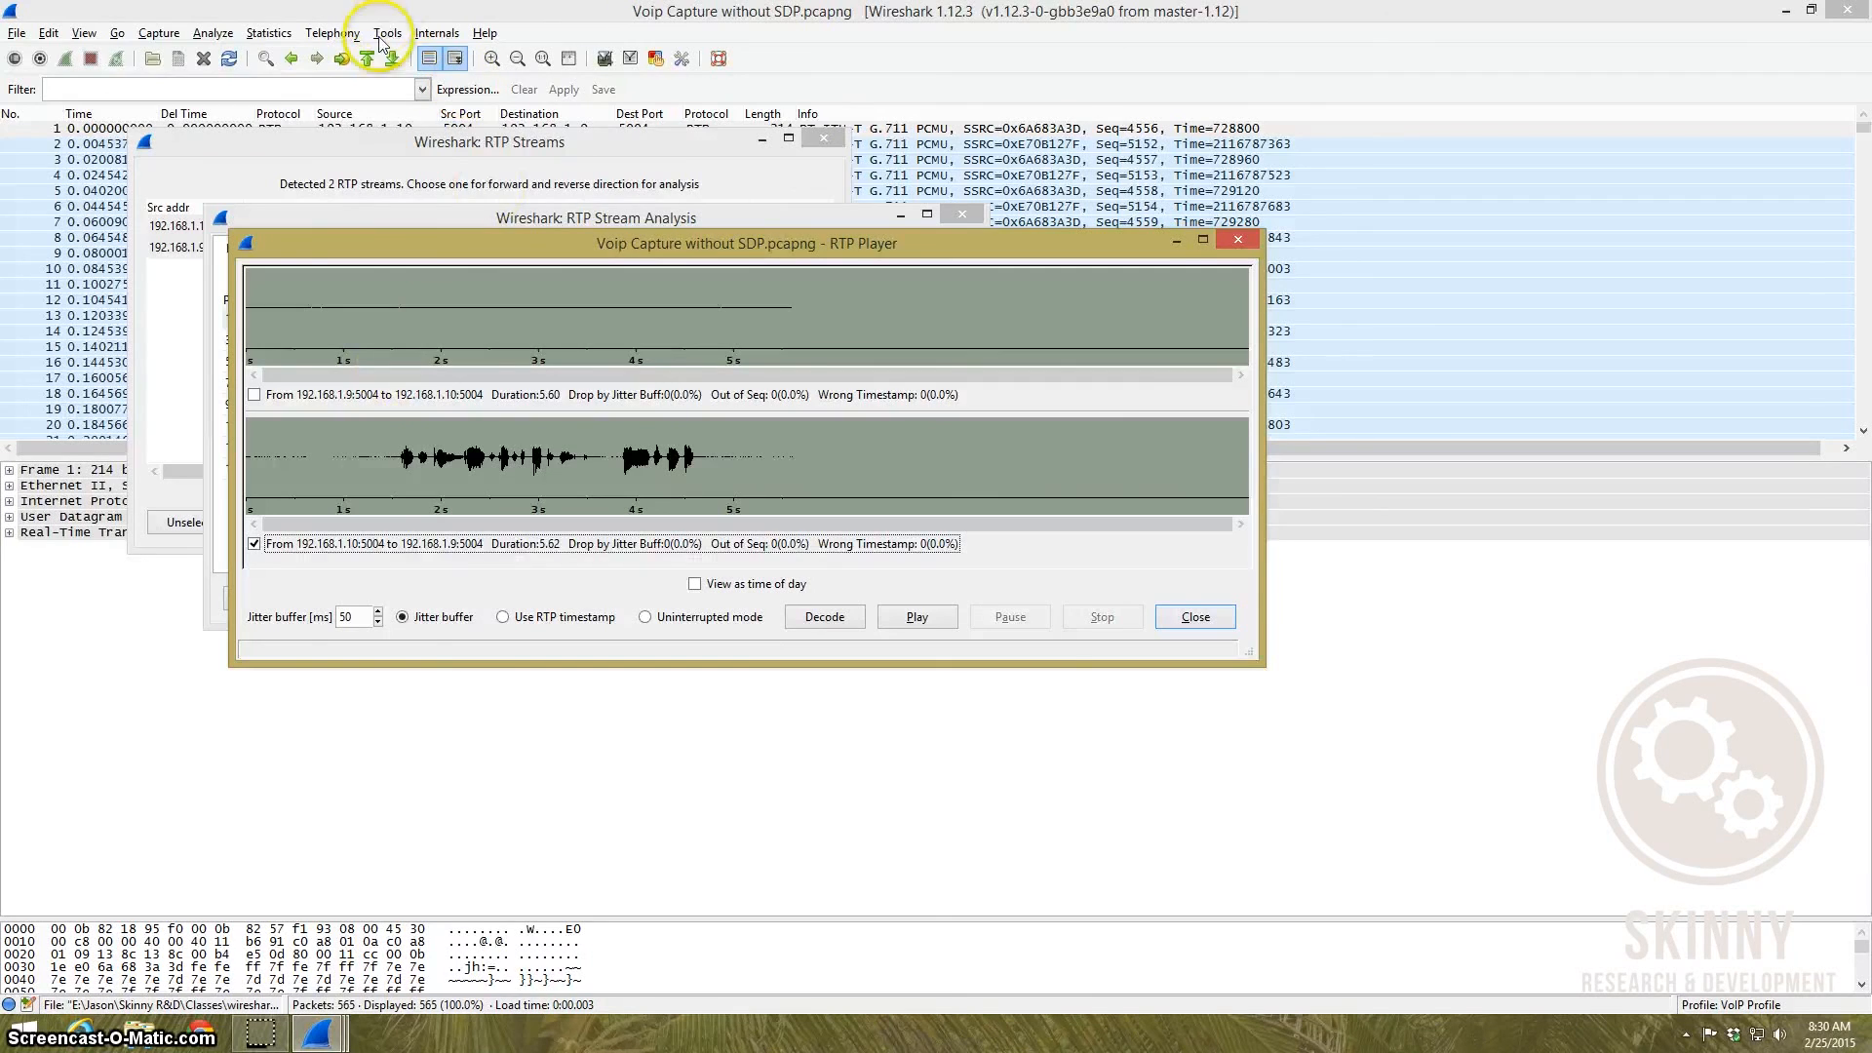
{"action": "mouse_move", "coordinate": [938, 460]}
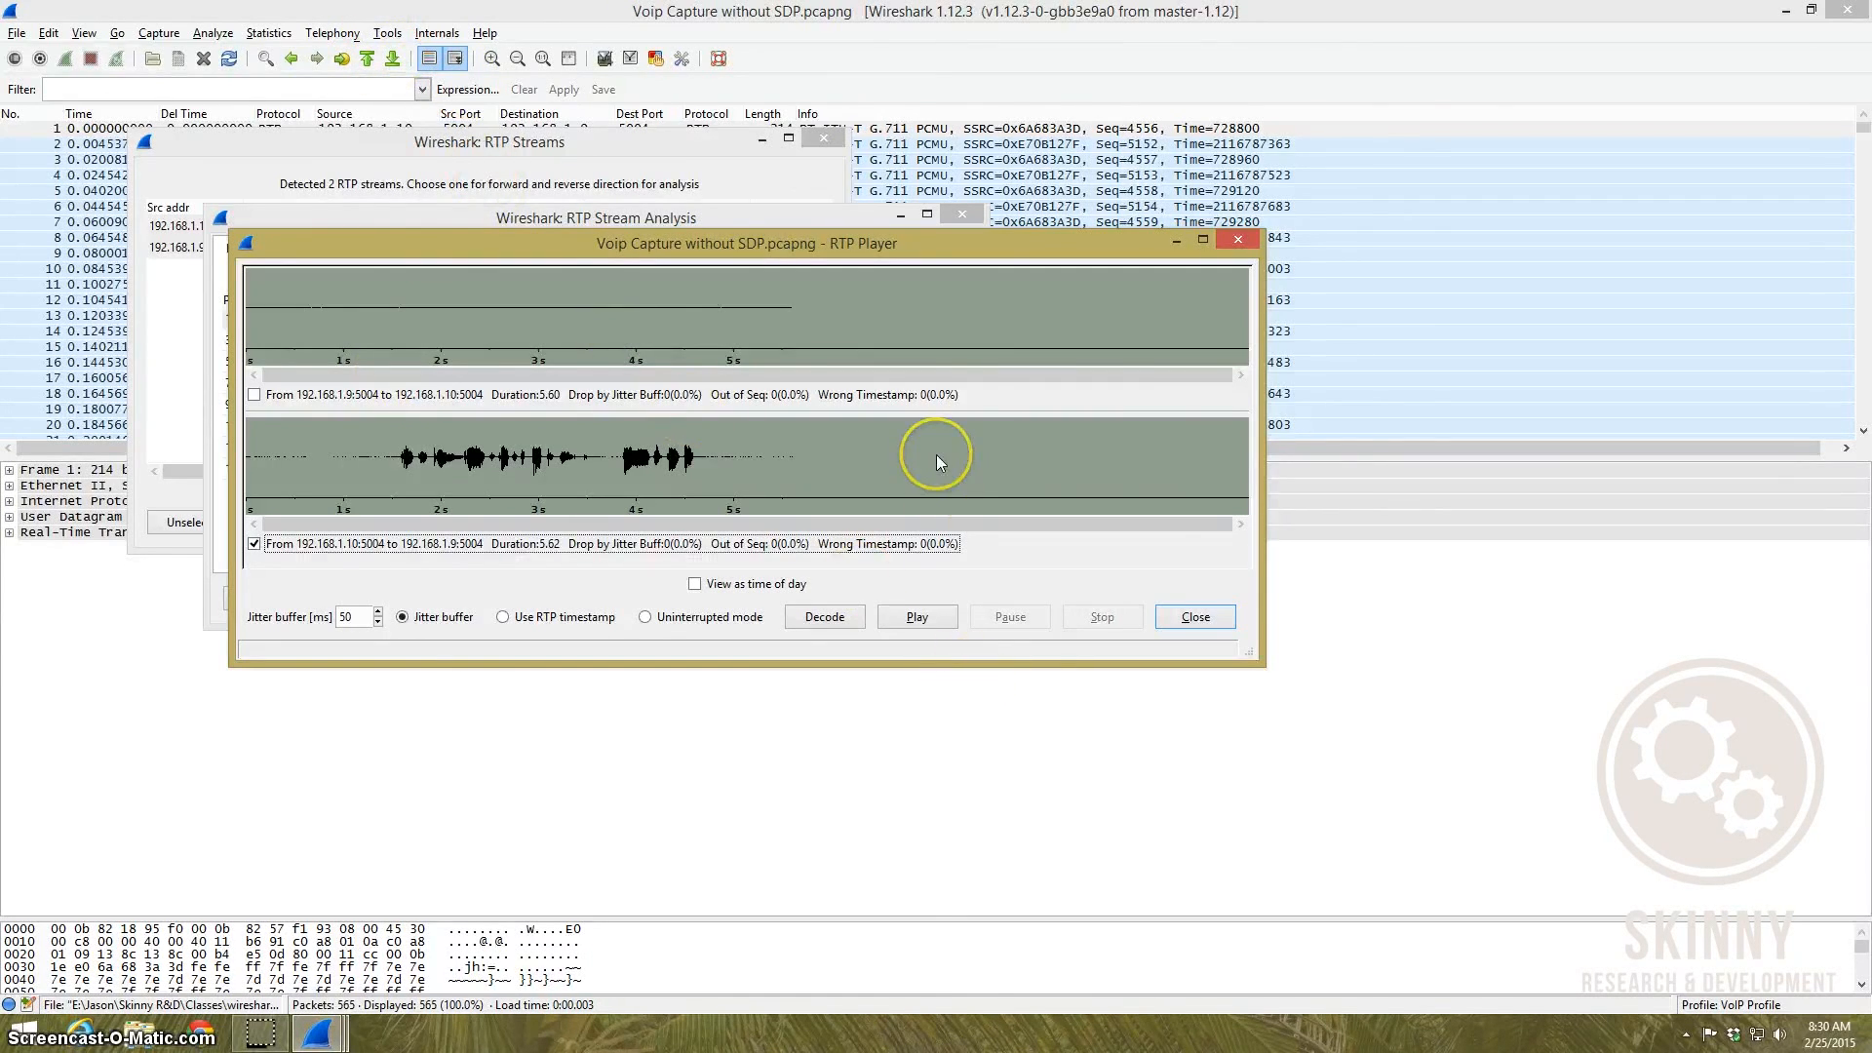